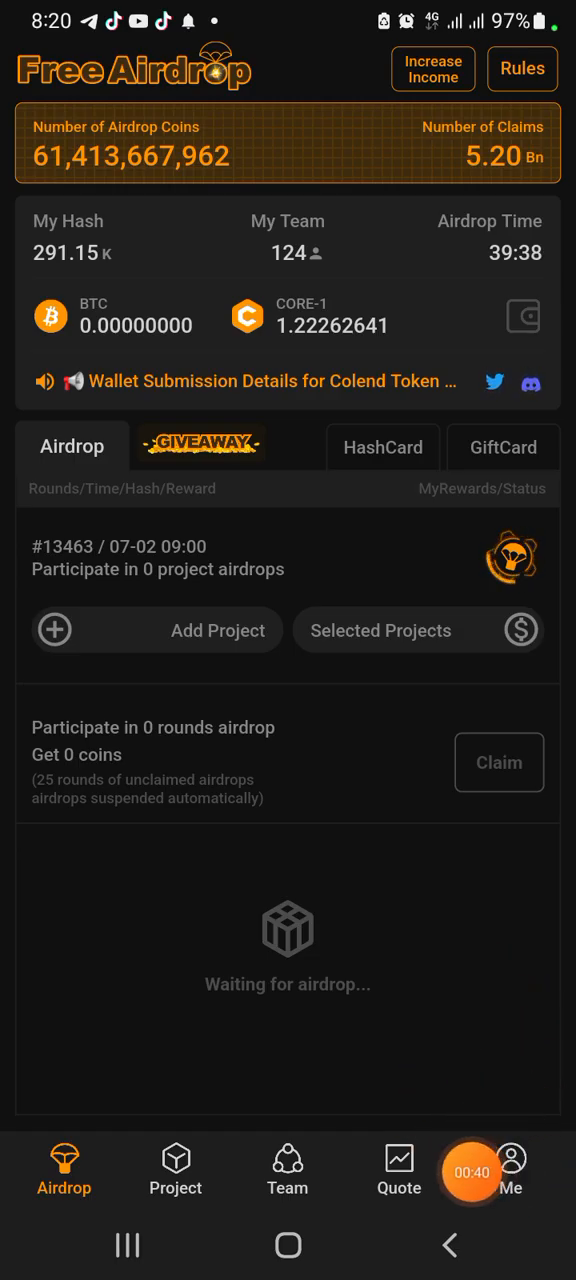
# View the Asset Password change form from Personal Settings, then return to the Me account page.
pyautogui.click(512, 1170)
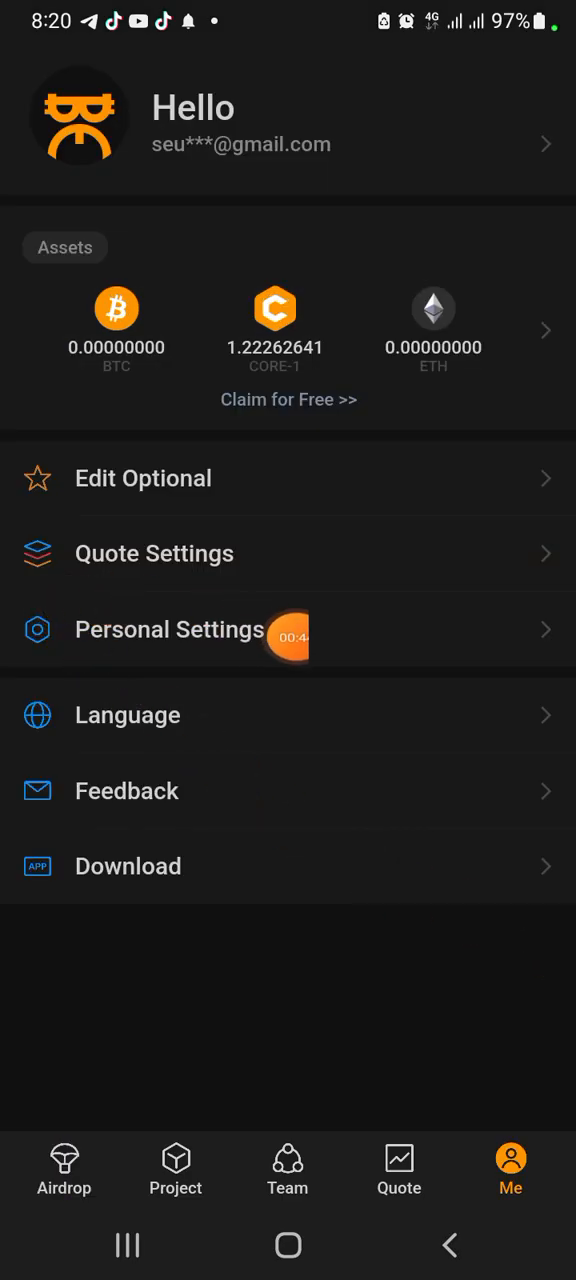
pyautogui.click(168, 628)
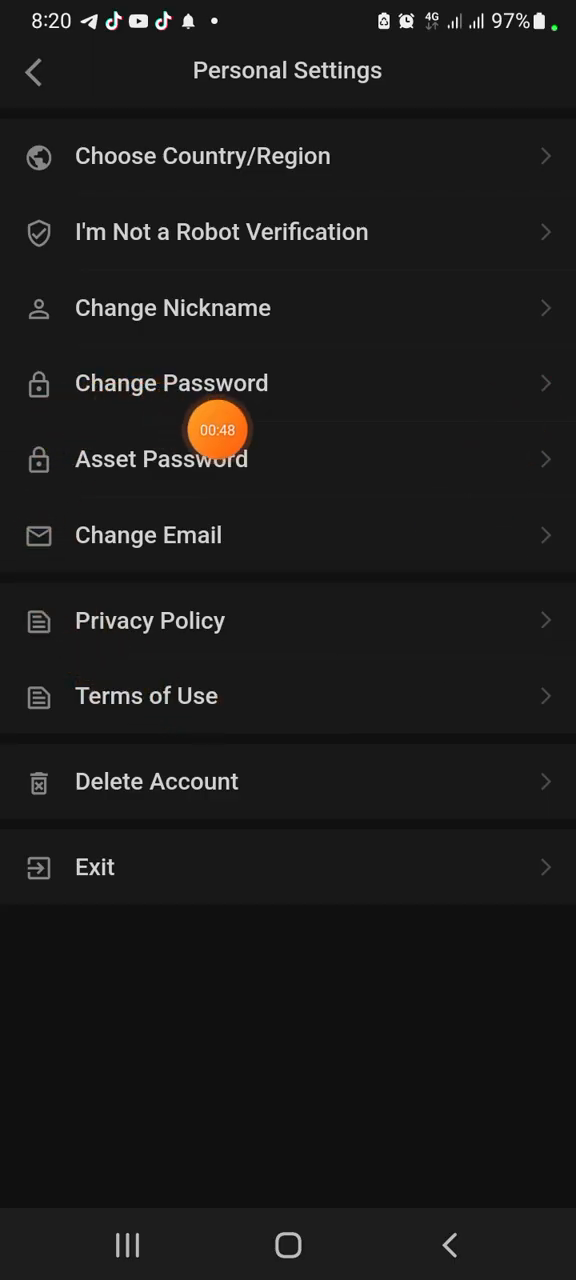
pyautogui.click(160, 458)
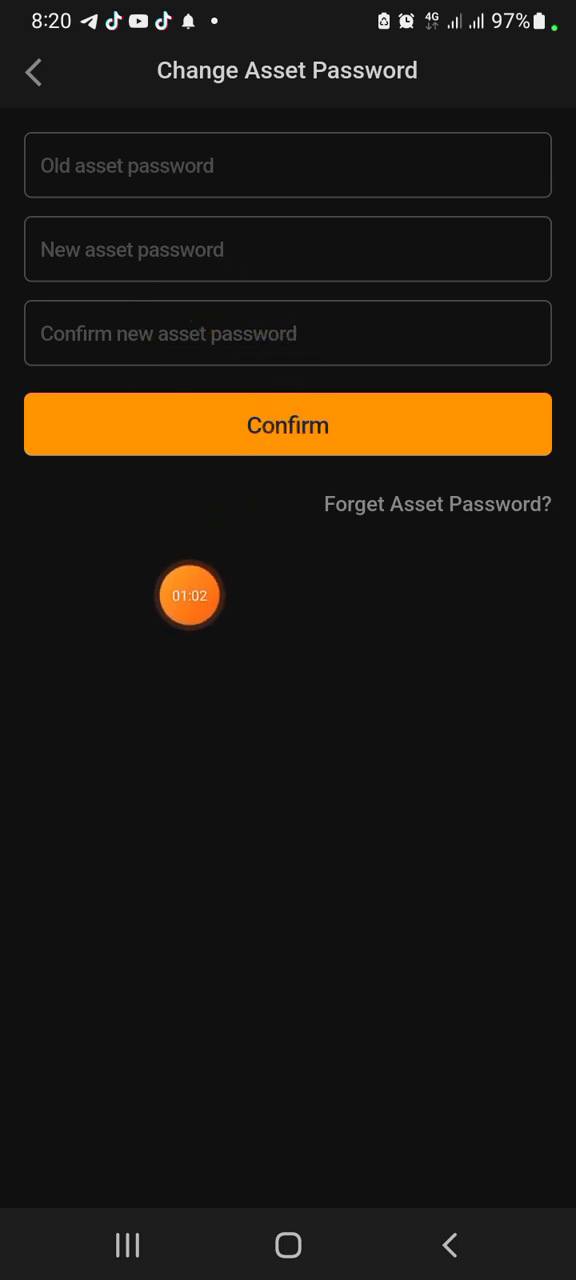
pyautogui.moveTo(188, 596); pyautogui.dragTo(36, 628)
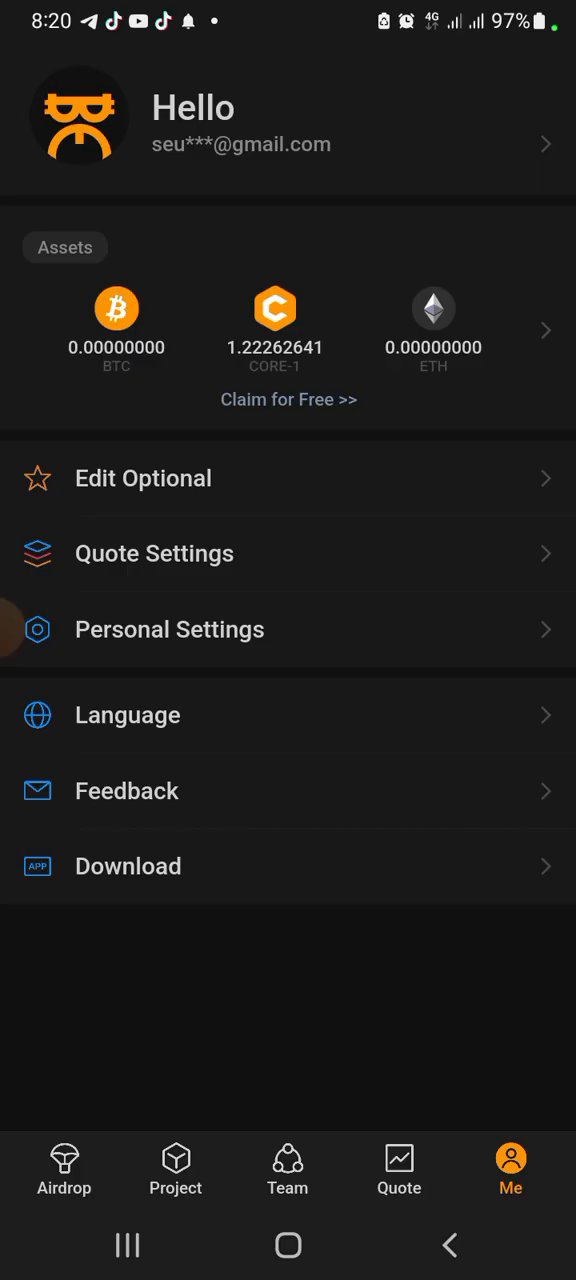
# From the asset list, start linking a withdraw address for Colend (balance 0.77646934).
pyautogui.click(64, 1168)
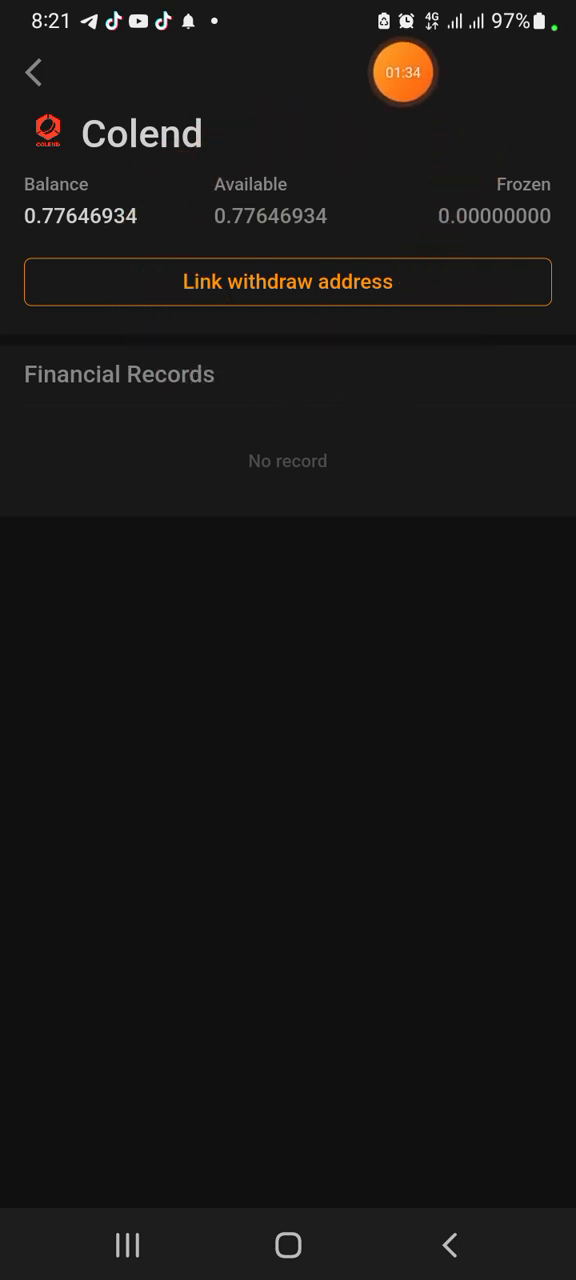
pyautogui.click(288, 280)
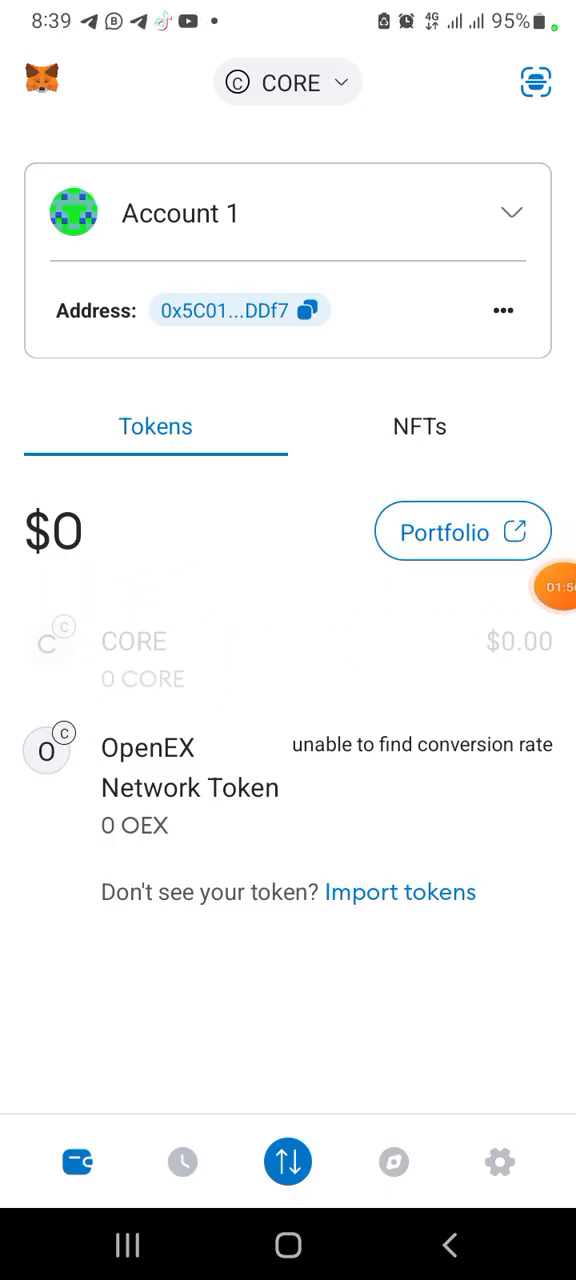
# Copy Account 1's CORE receiving address from the MetaMask Receive screen.
pyautogui.click(136, 656)
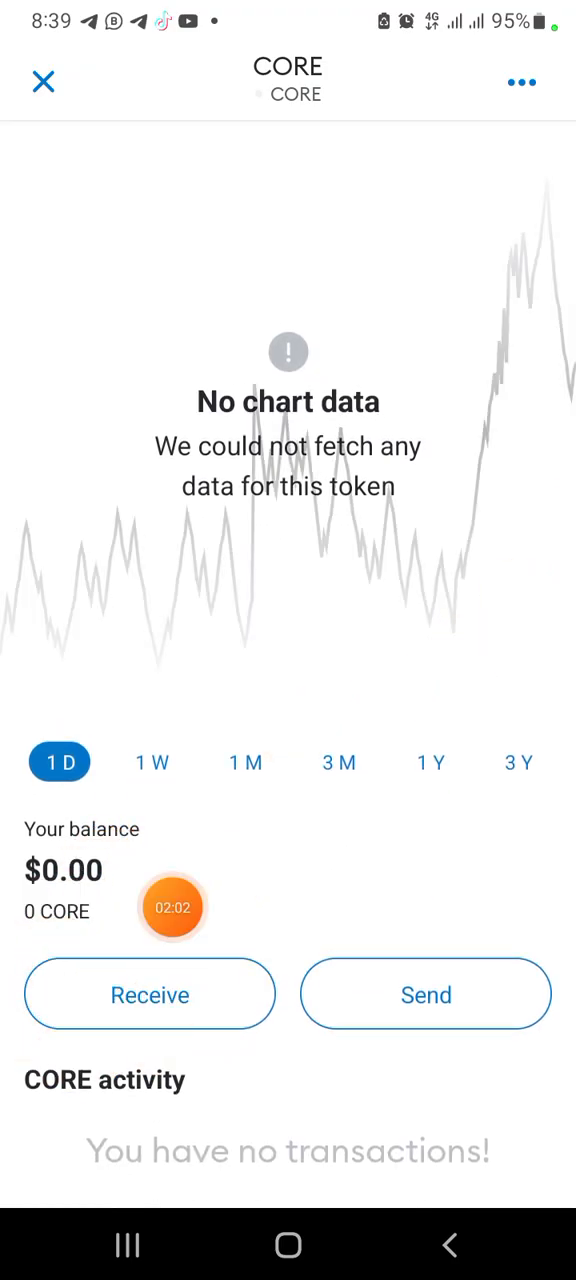
pyautogui.click(148, 992)
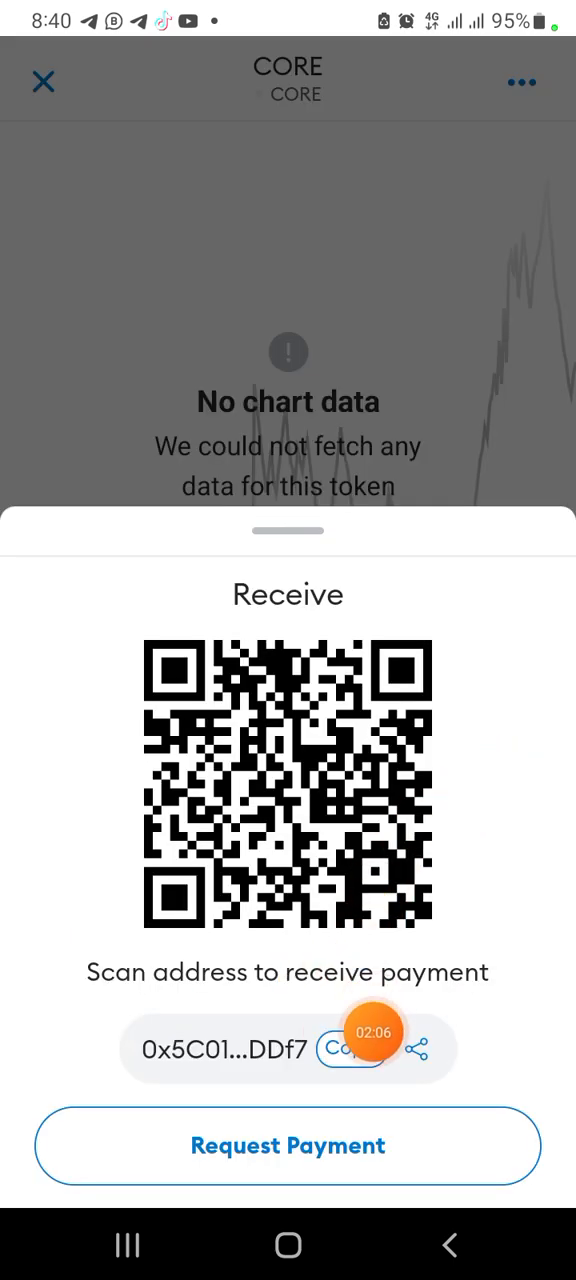
pyautogui.click(350, 1048)
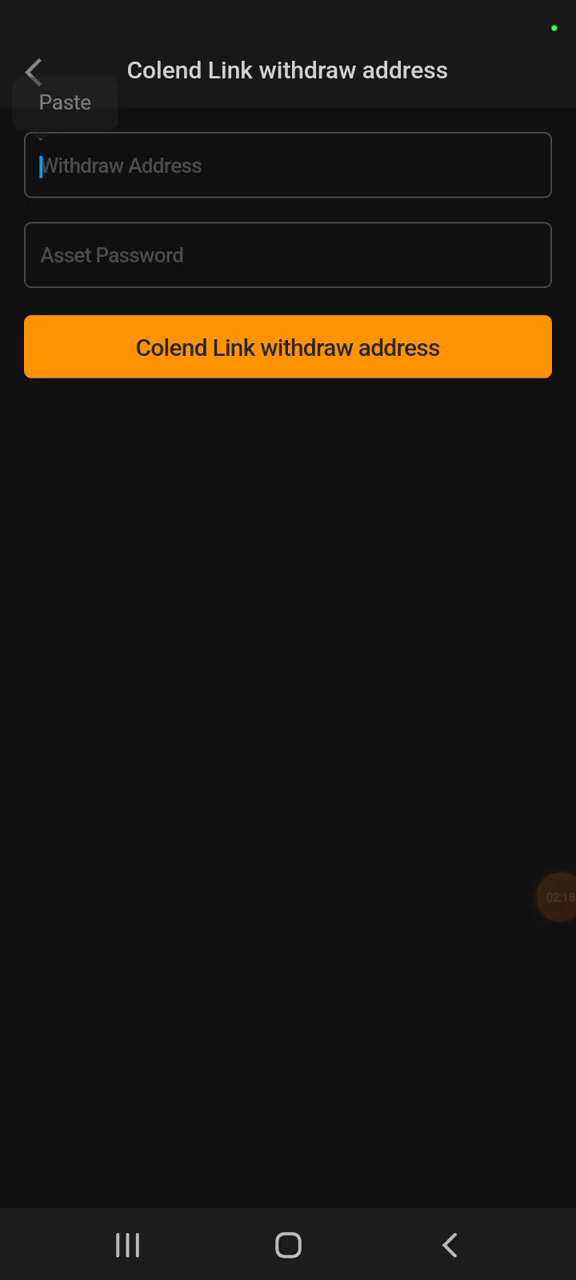
# Paste the MetaMask address as the Colend withdraw address and submit the link request.
pyautogui.click(64, 102)
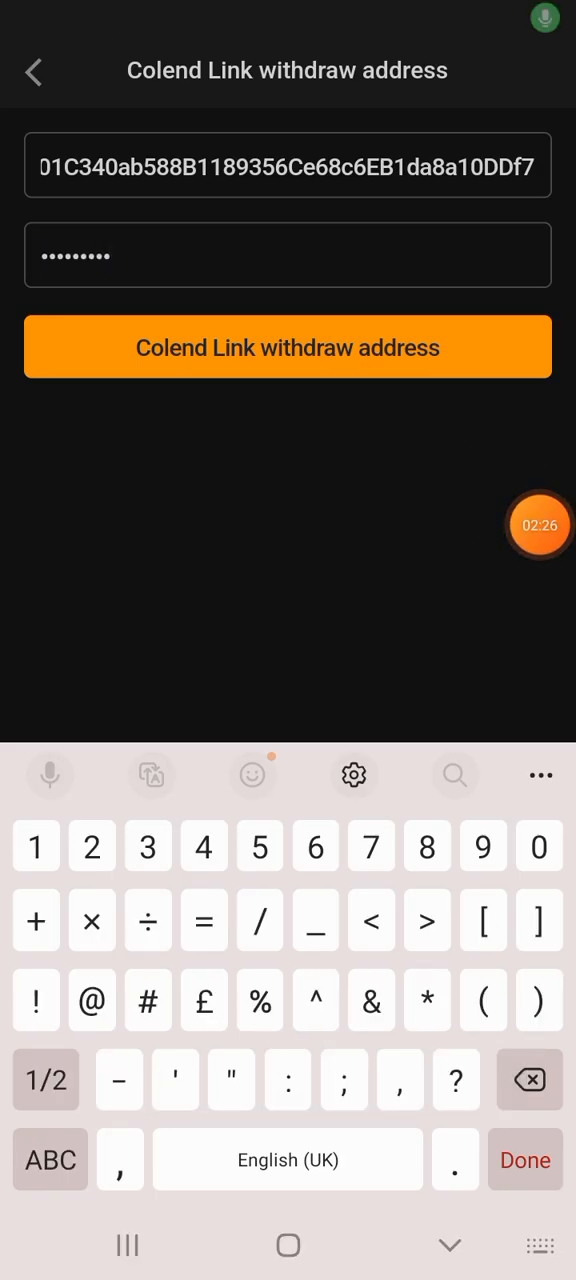
pyautogui.click(288, 348)
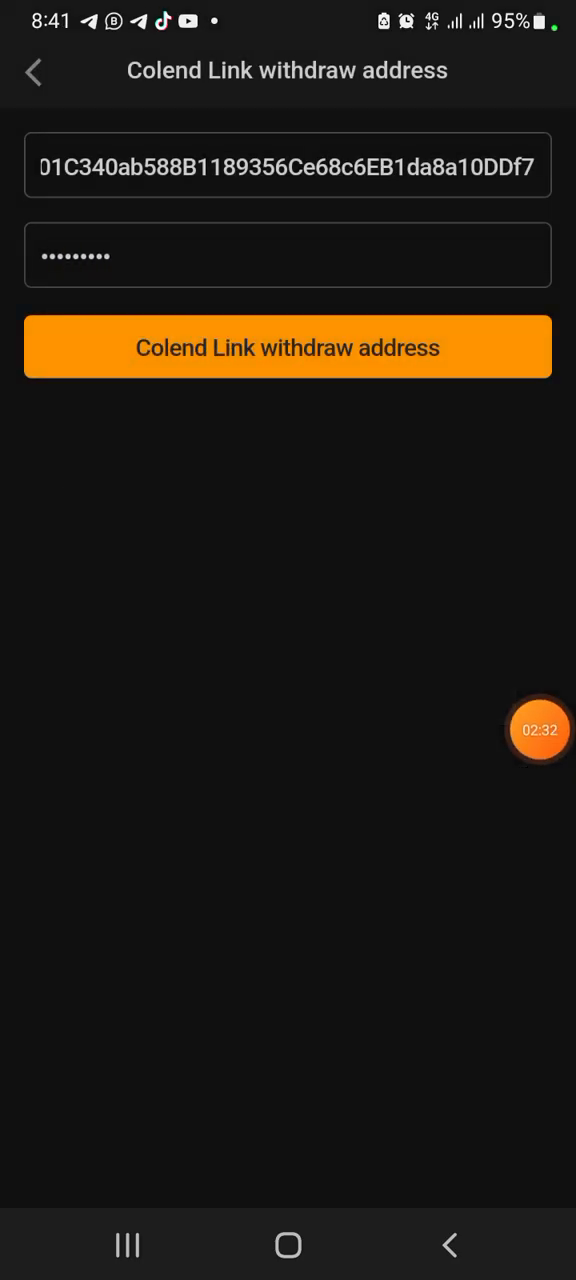
pyautogui.click(288, 348)
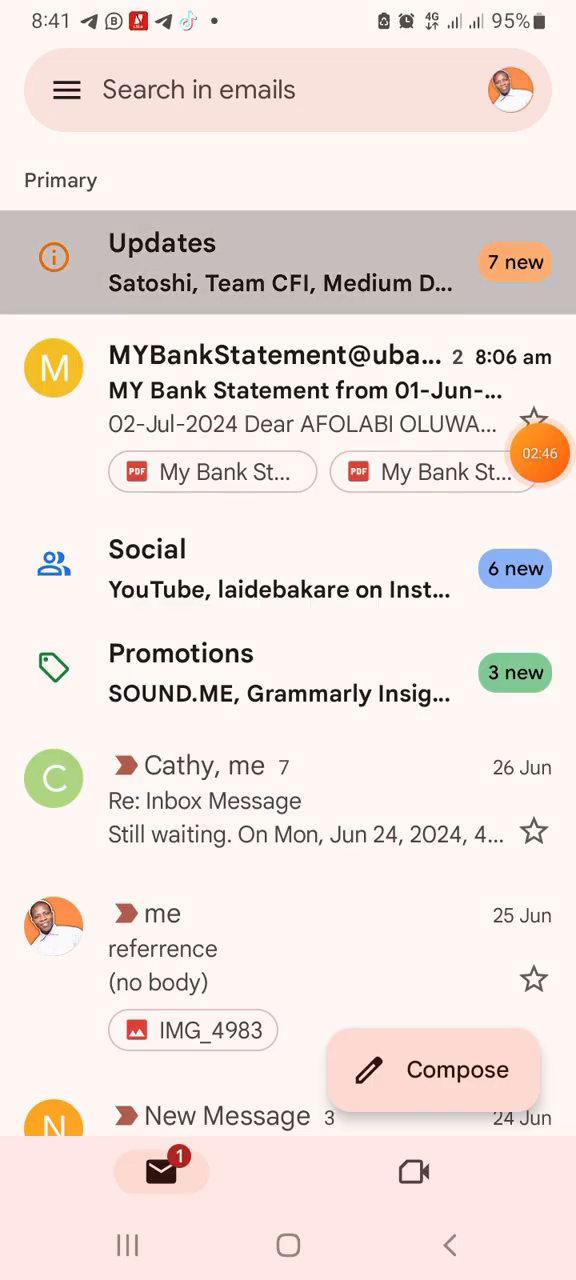
pyautogui.click(162, 262)
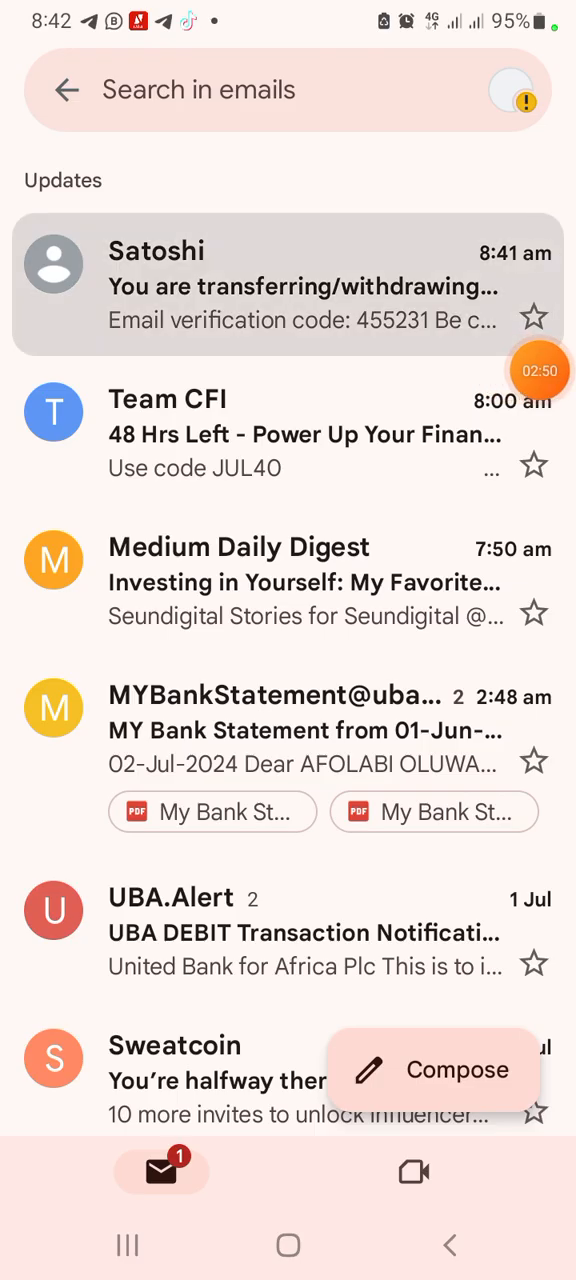
pyautogui.click(288, 284)
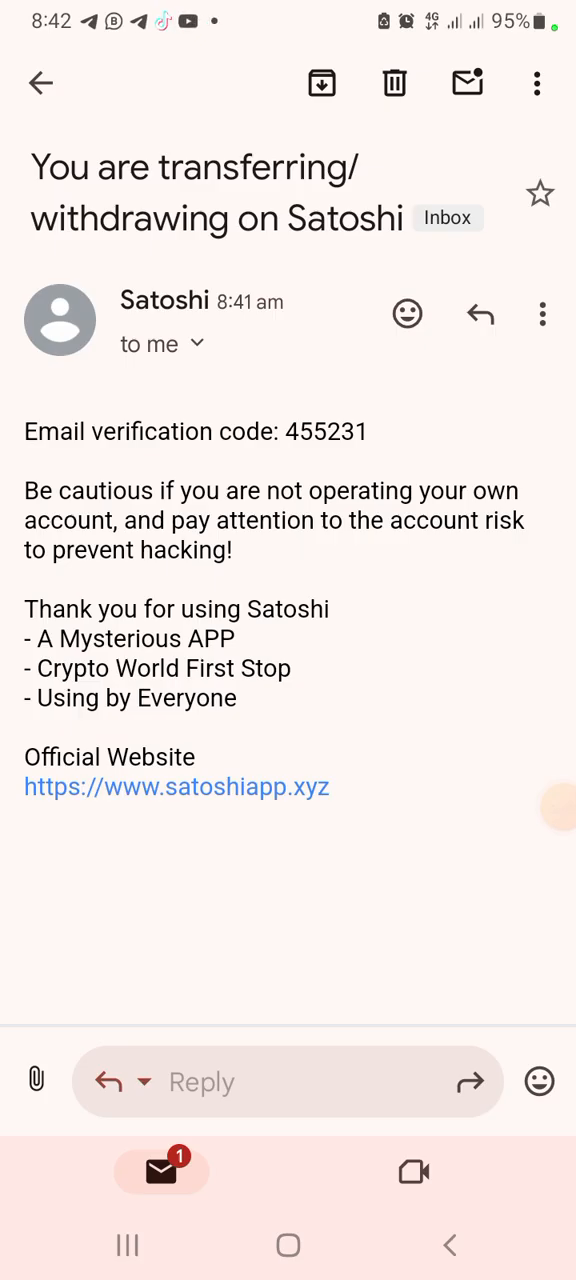
pyautogui.doubleClick(324, 430)
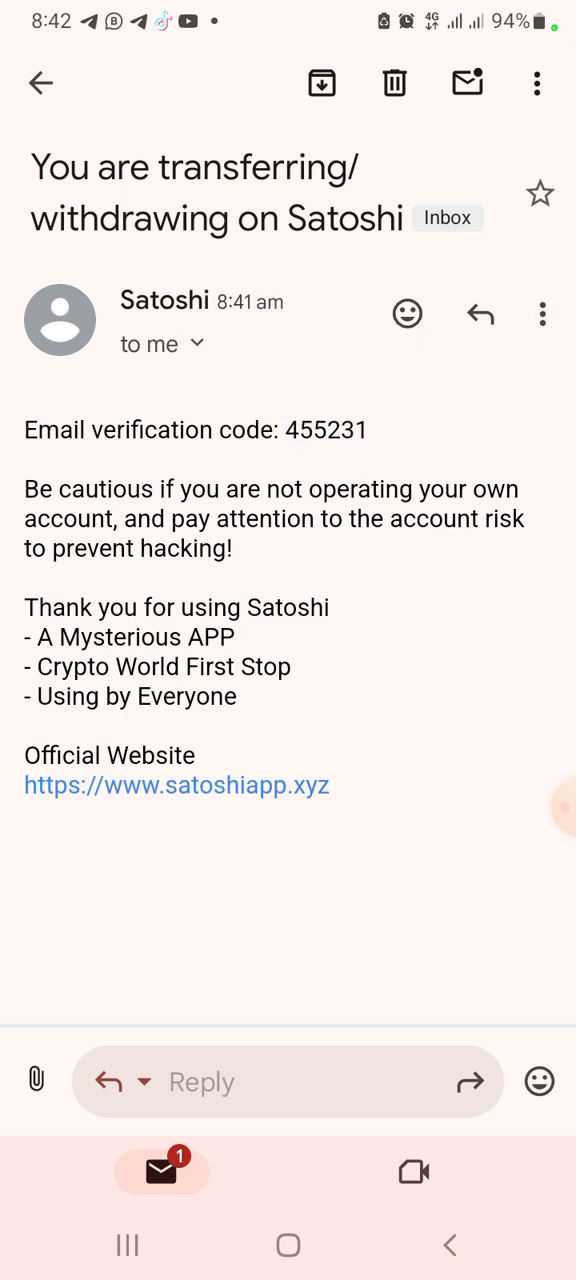
pyautogui.doubleClick(326, 428)
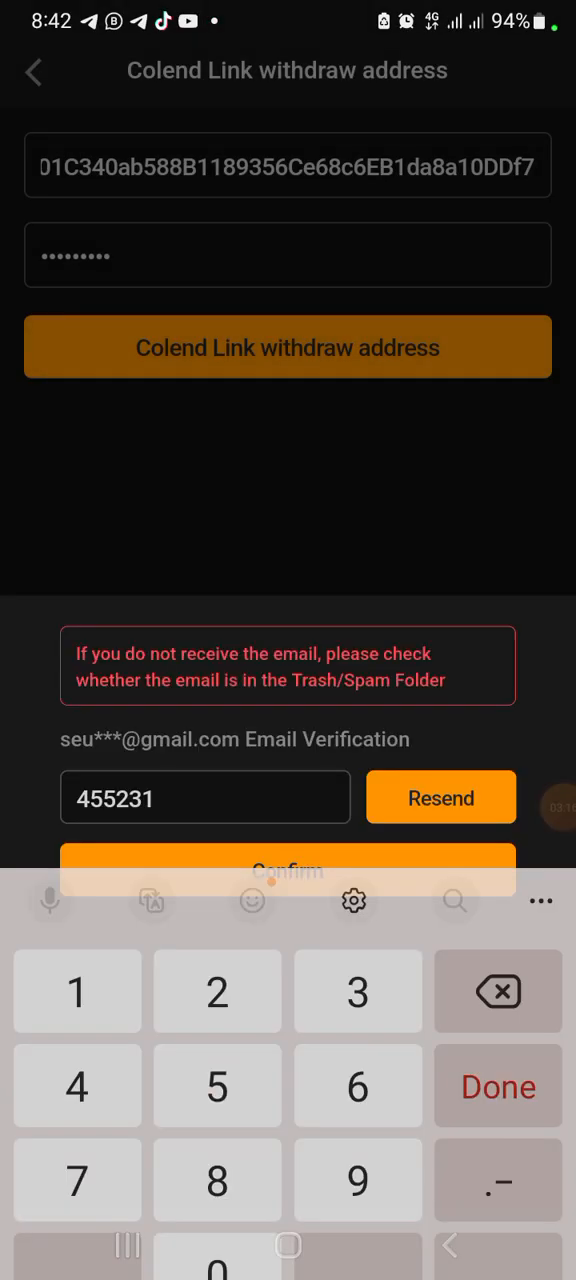
pyautogui.click(288, 868)
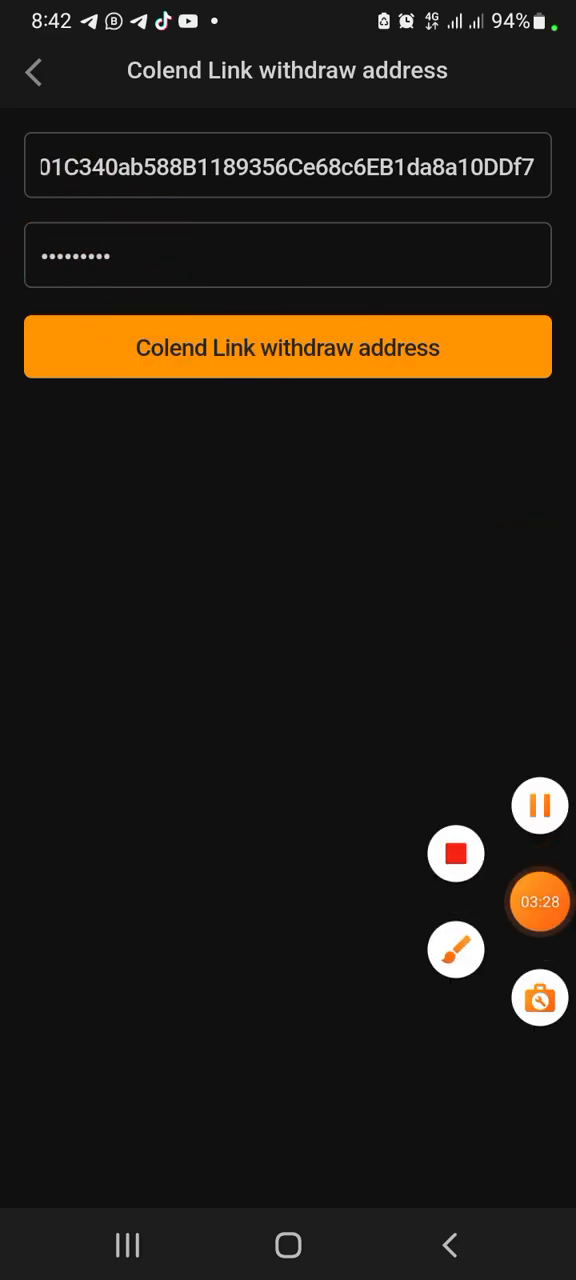
# Resubmit the Colend link request and start the I'm Not a Robot verification.
pyautogui.click(288, 348)
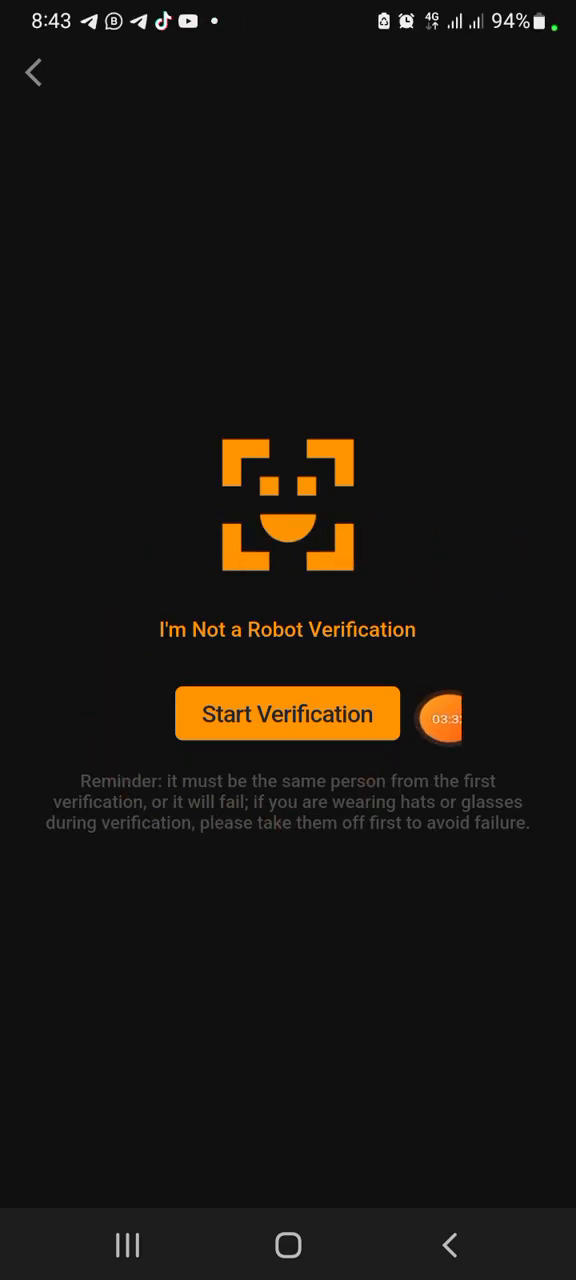
pyautogui.moveTo(444, 718); pyautogui.dragTo(292, 788)
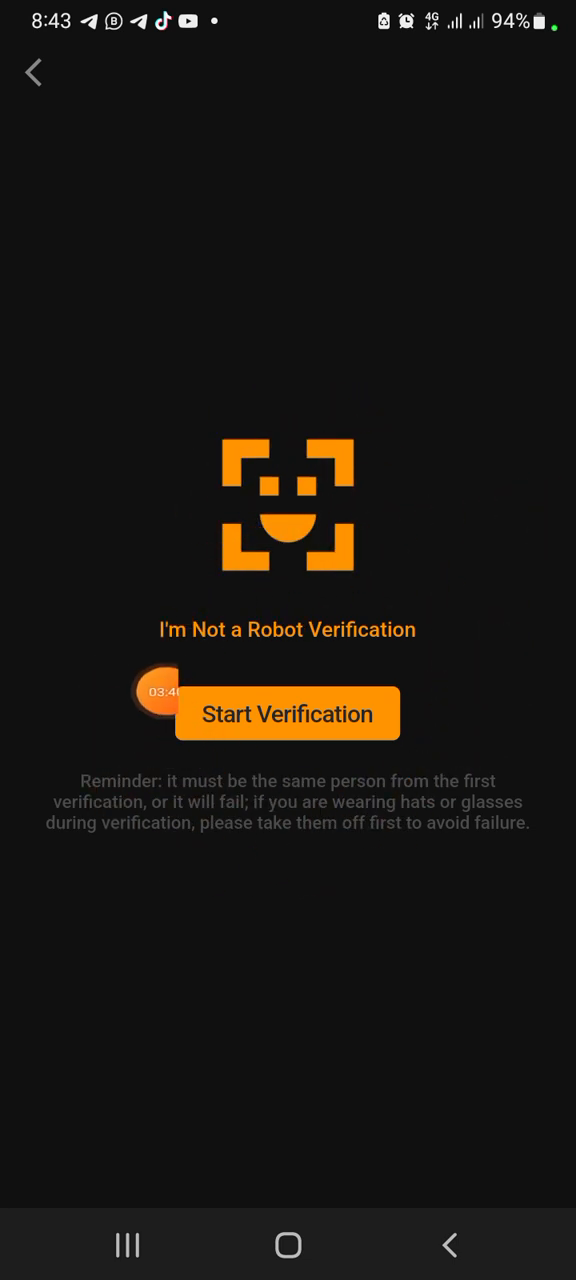
pyautogui.click(288, 714)
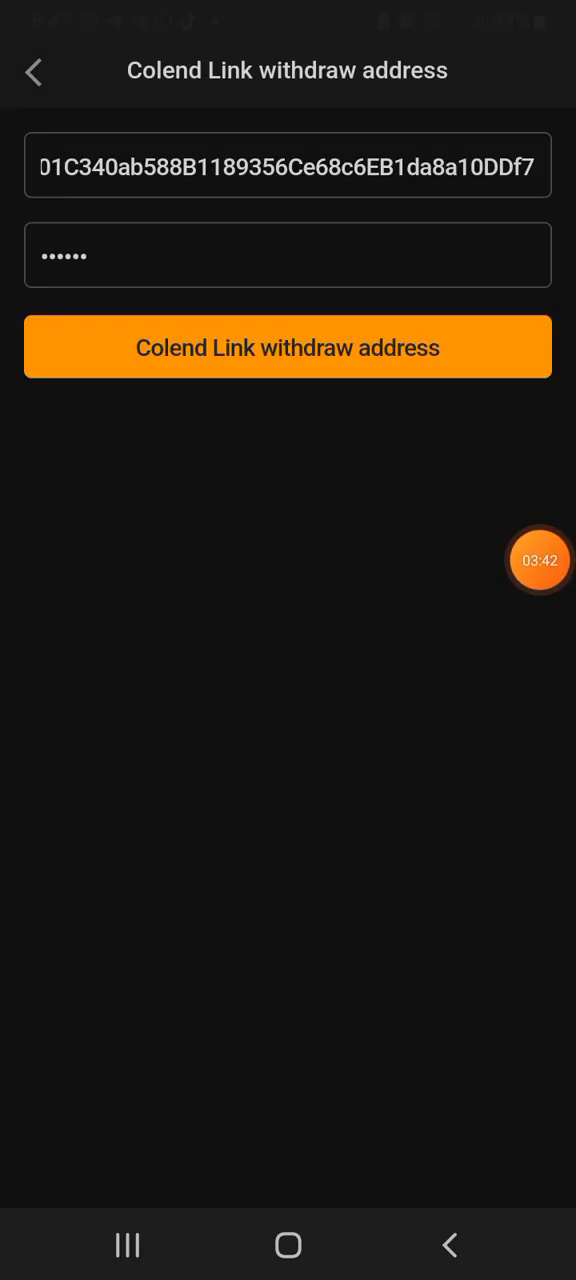
# Confirm linking the CORE address as Colend withdraw address and close the success message.
pyautogui.click(288, 348)
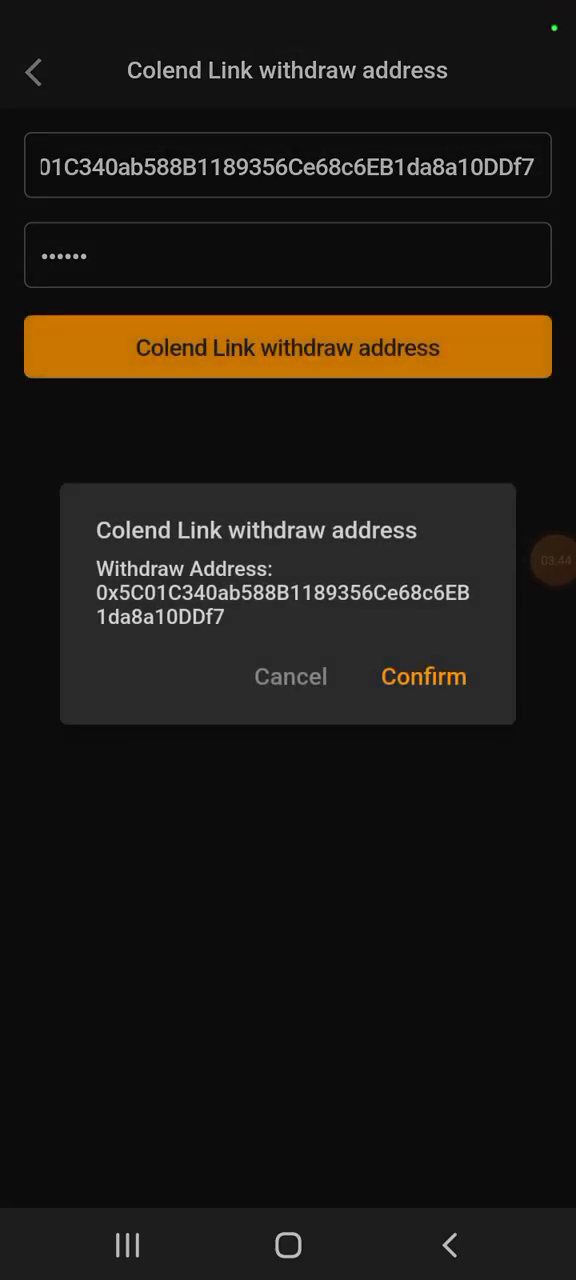
pyautogui.click(424, 676)
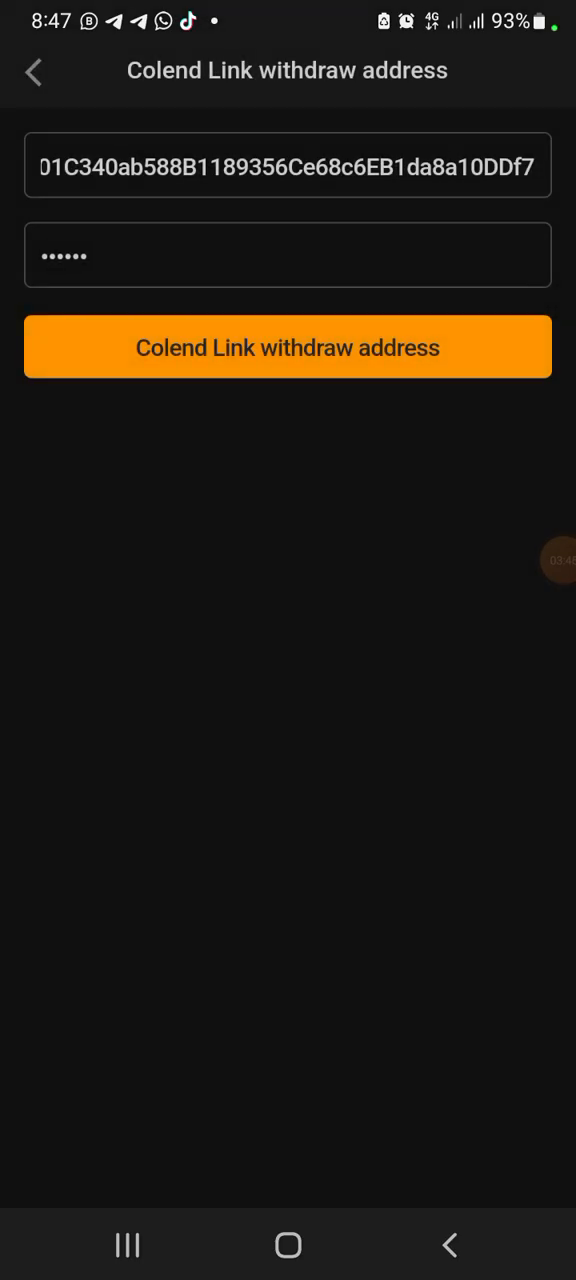
pyautogui.click(288, 348)
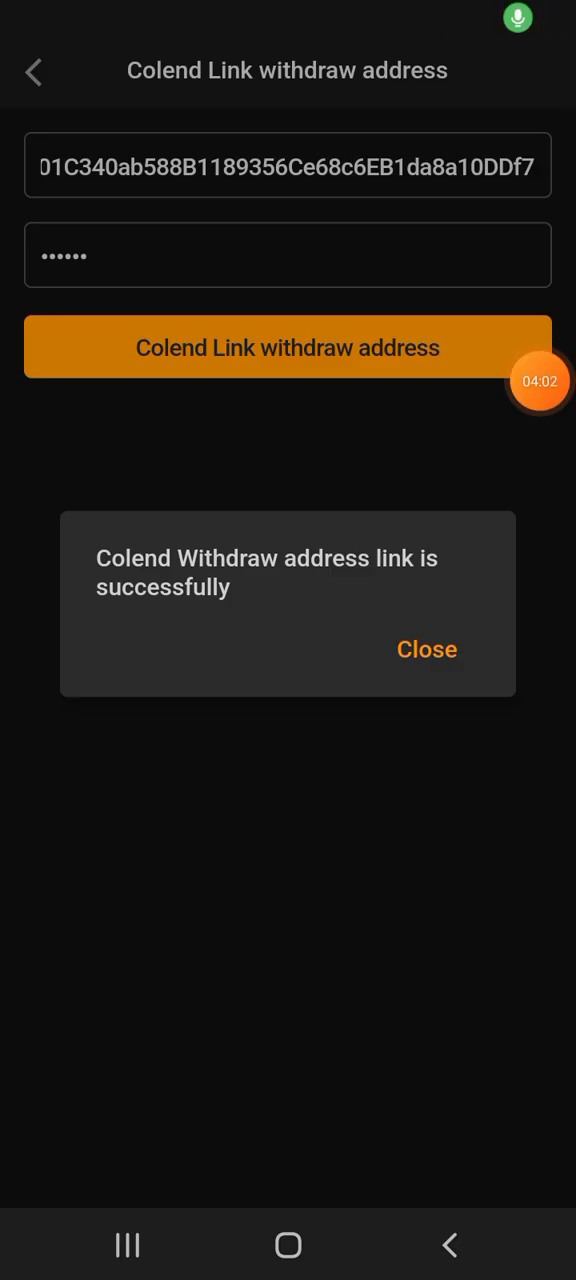
pyautogui.click(426, 648)
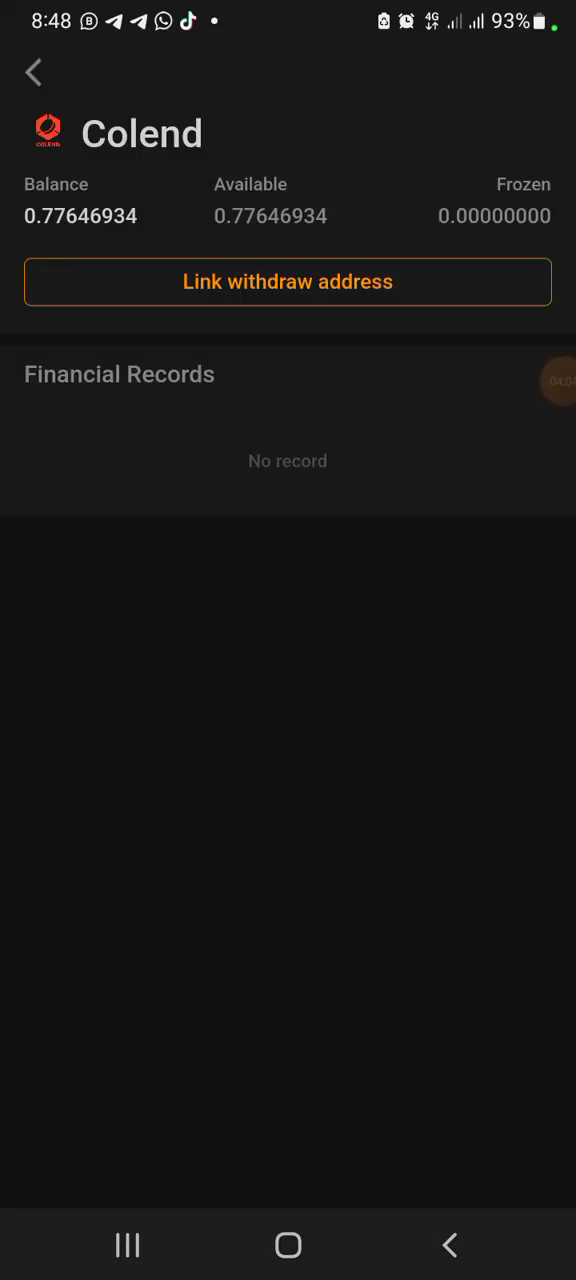